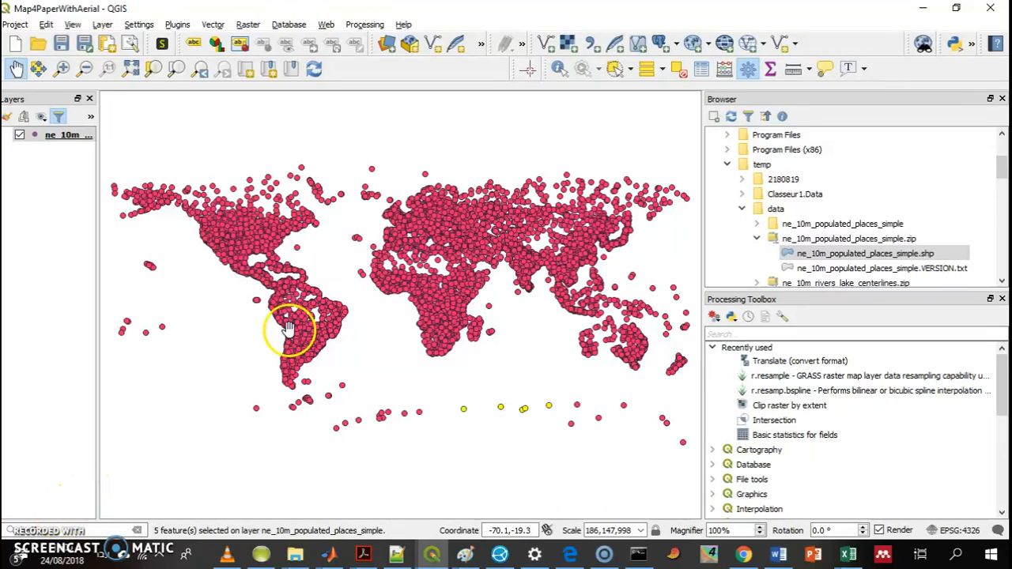
{"action": "mouse_move", "coordinate": [501, 413]}
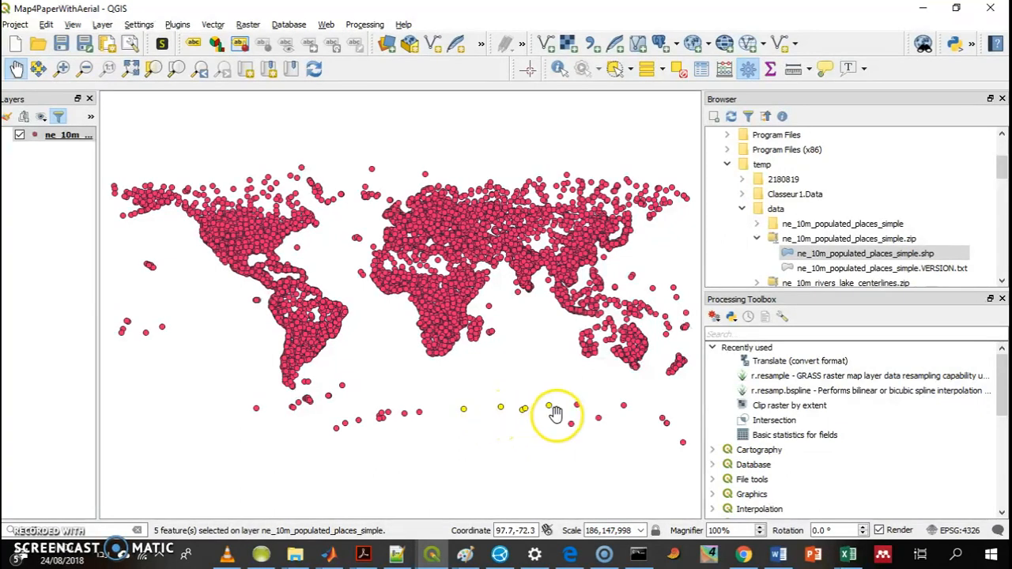
{"action": "mouse_move", "coordinate": [473, 396]}
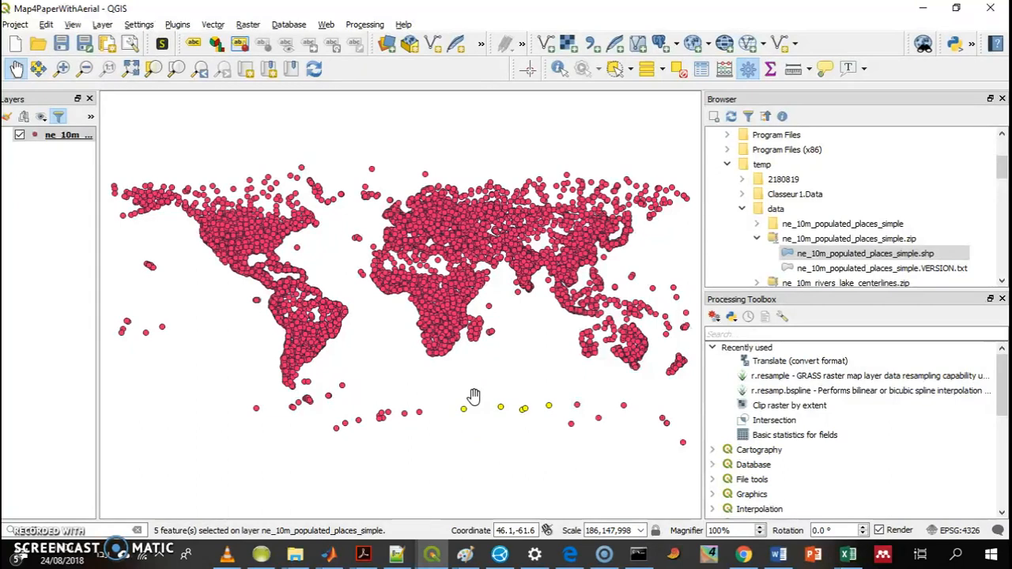
{"action": "mouse_move", "coordinate": [117, 151]}
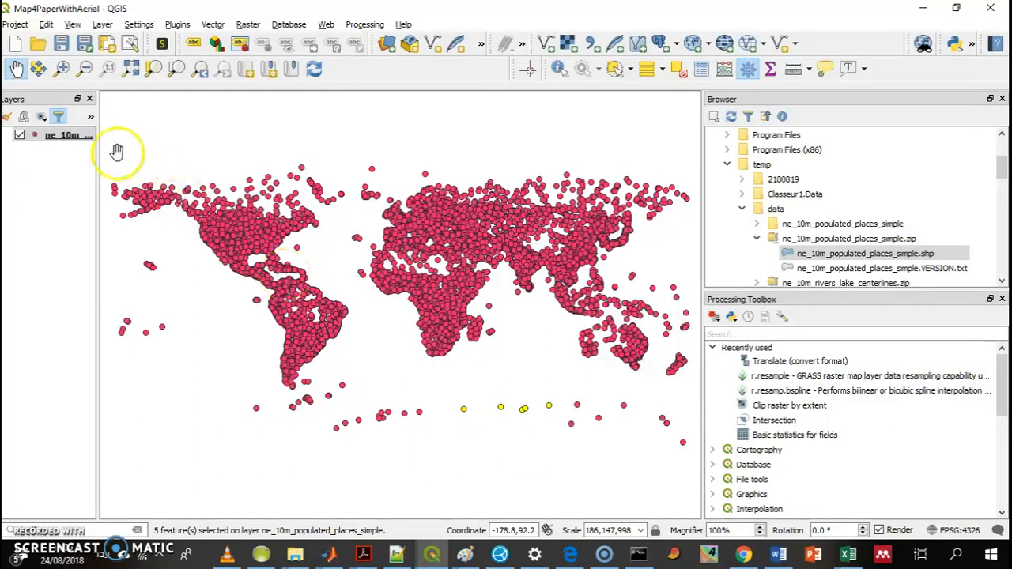
Step: Save the ne_10m populated places layer as ESRI Shapefile with only selected features
{"action": "right_click", "coordinate": [62, 134]}
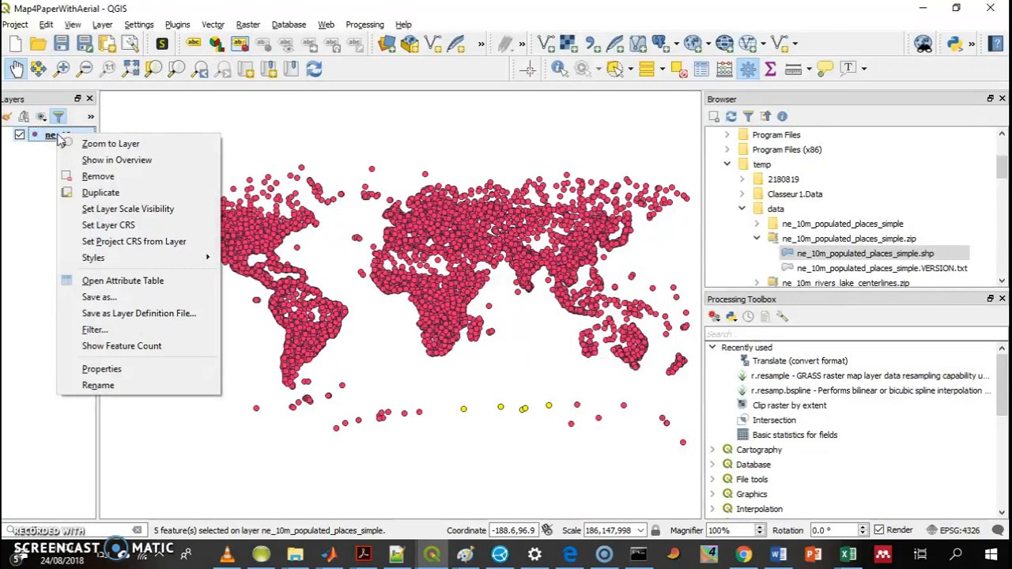
{"action": "mouse_move", "coordinate": [98, 297]}
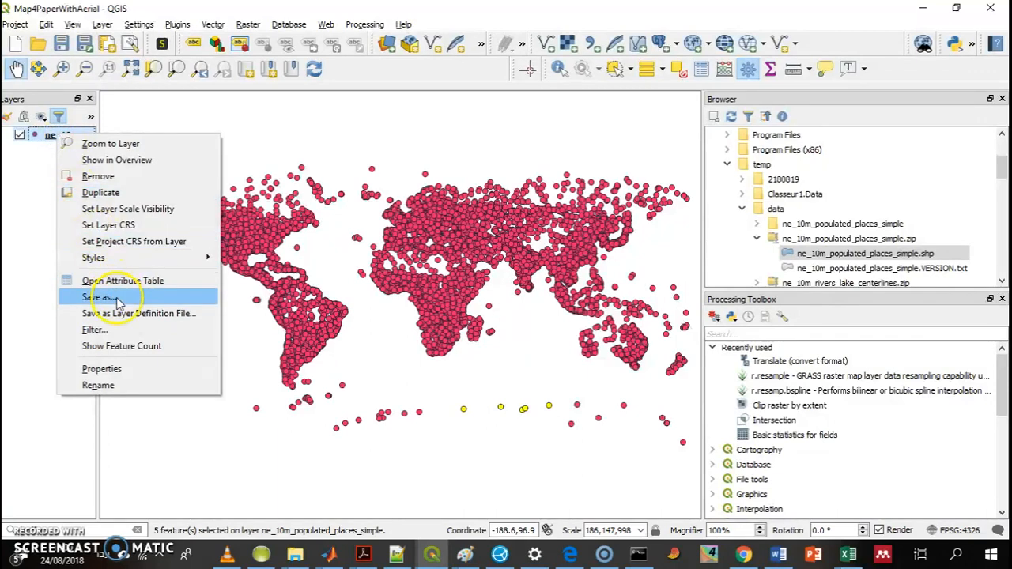
{"action": "left_click", "coordinate": [98, 297]}
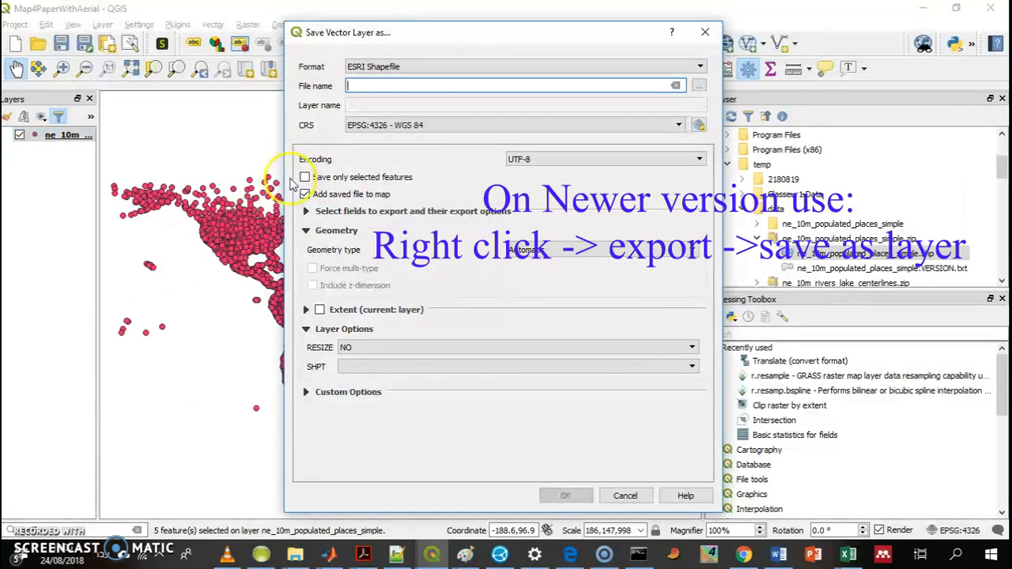
{"action": "left_click", "coordinate": [305, 176]}
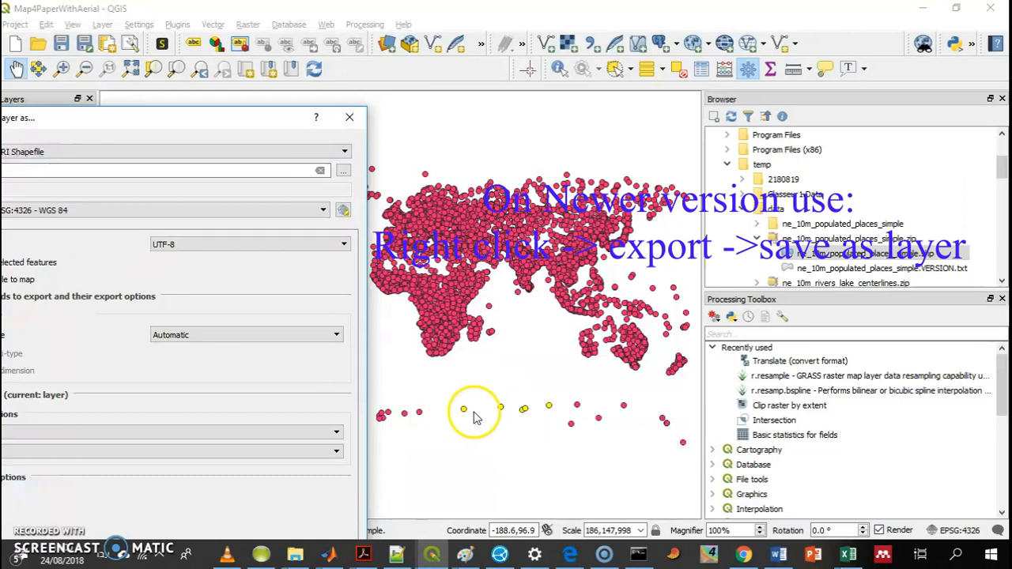
{"action": "left_click", "coordinate": [176, 172]}
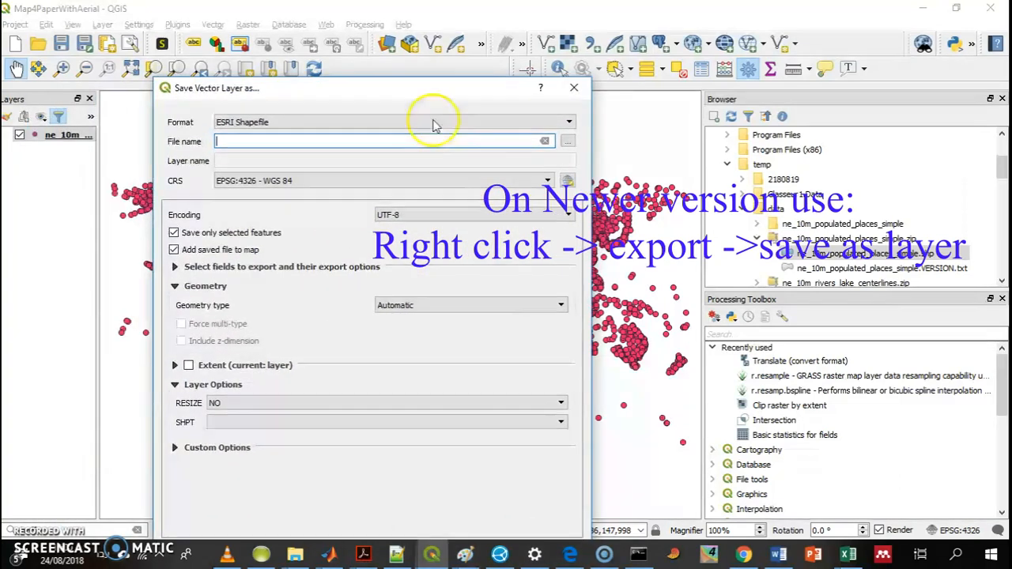
Step: Set the output file to C:\temp\GoodPlace_layerSubset.shp
{"action": "left_click", "coordinate": [567, 141]}
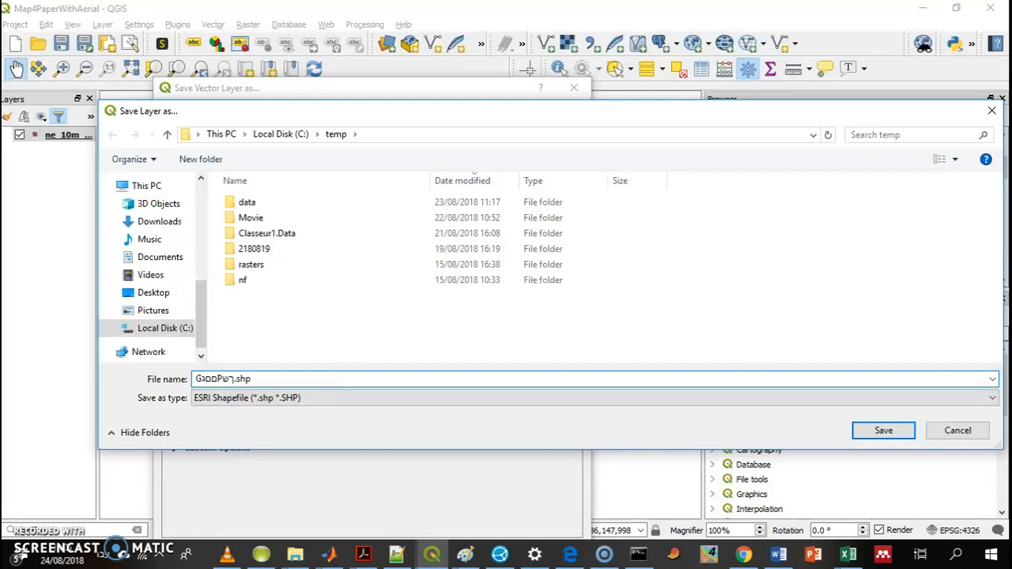
{"action": "left_click", "coordinate": [593, 378]}
{"action": "type", "text": "_layer"}
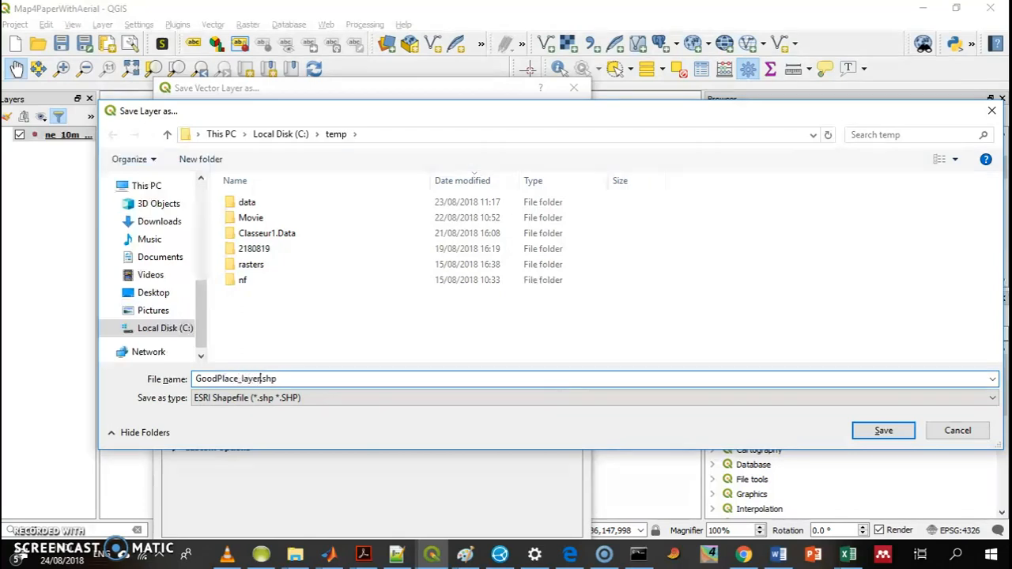
{"action": "type", "text": "Subset"}
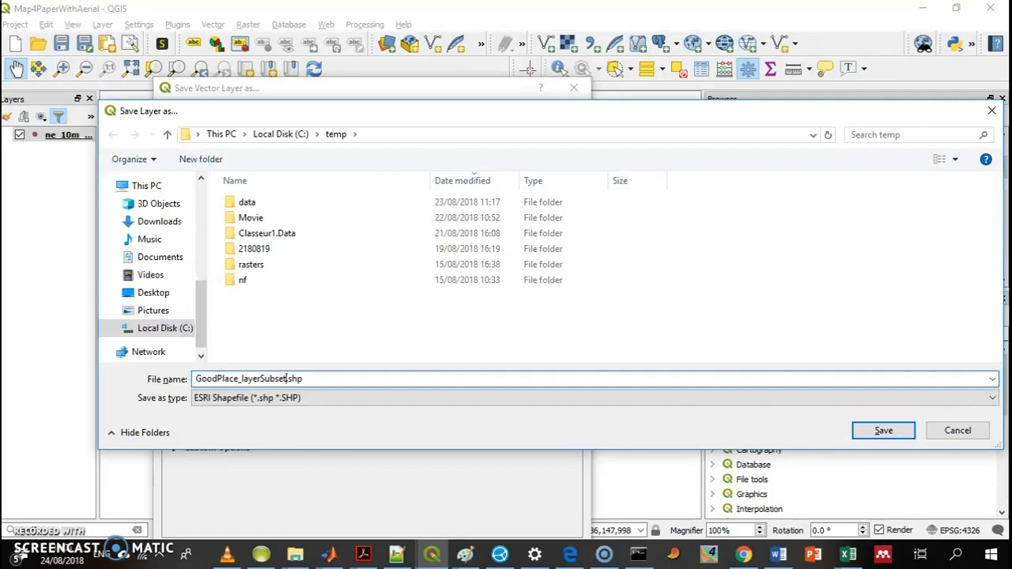
{"action": "left_click", "coordinate": [883, 430]}
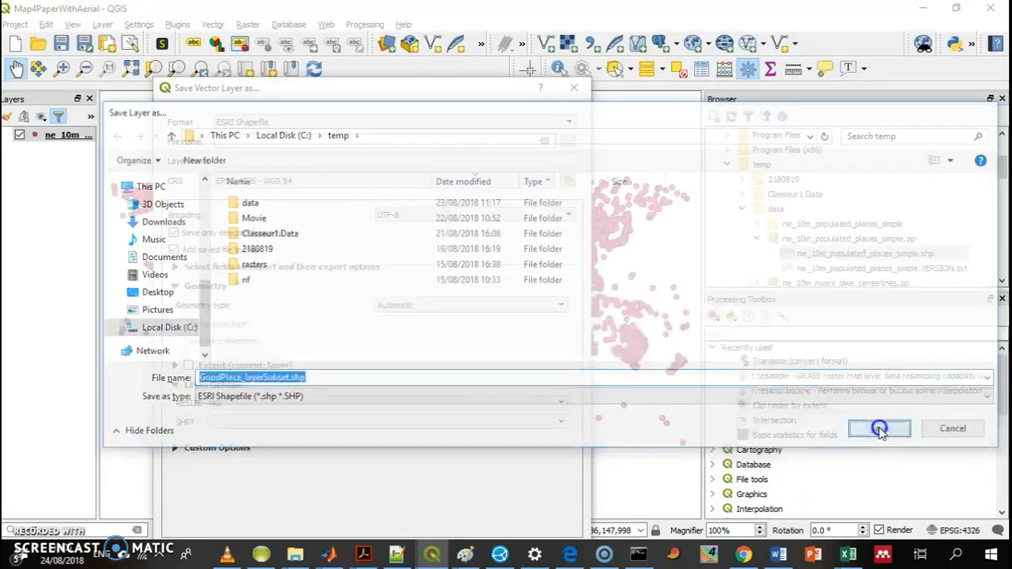
{"action": "left_click", "coordinate": [880, 427]}
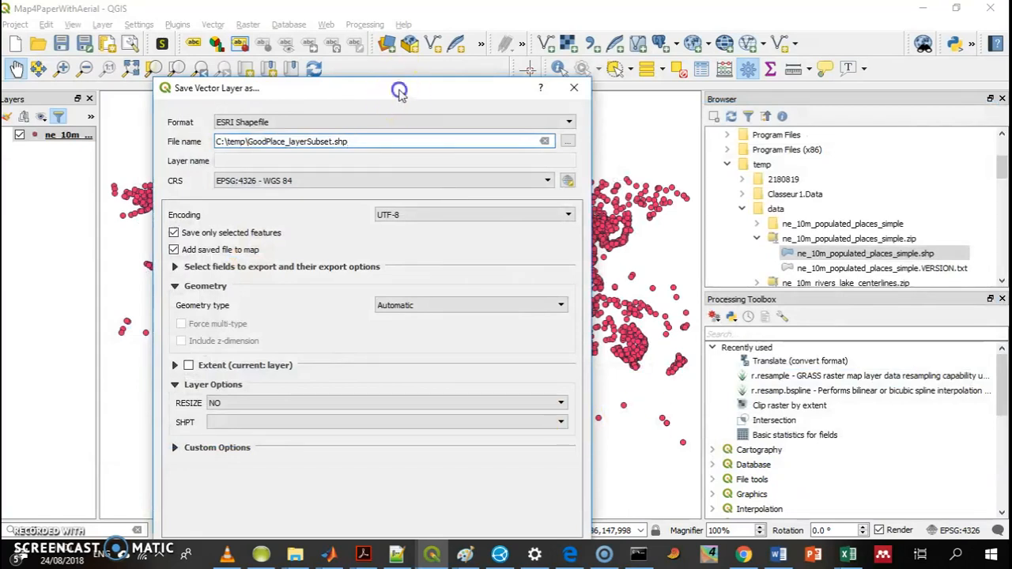
Step: Check the Format dropdown and keep ESRI Shapefile as the export format
{"action": "left_click", "coordinate": [393, 122]}
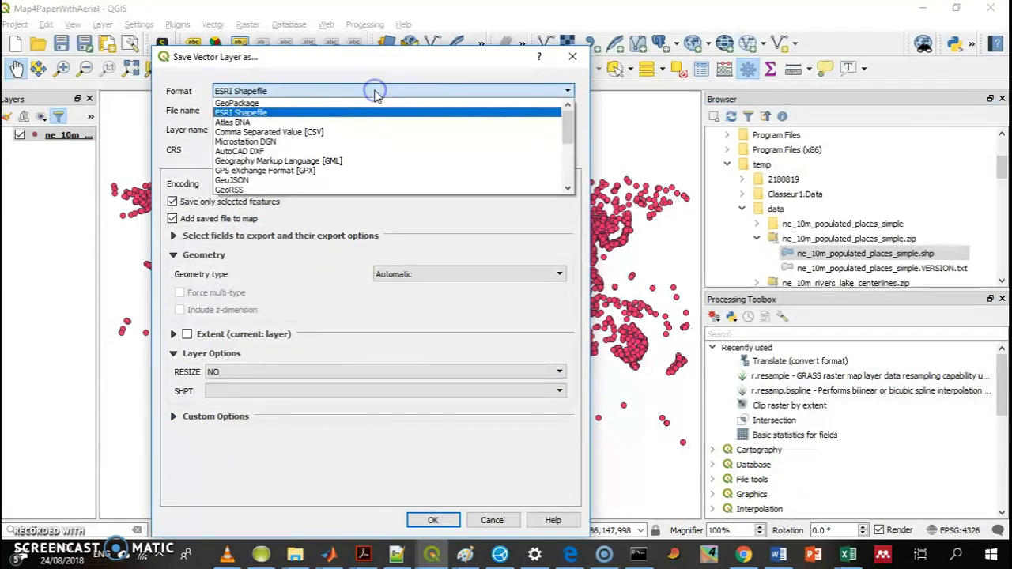
{"action": "left_click", "coordinate": [240, 113]}
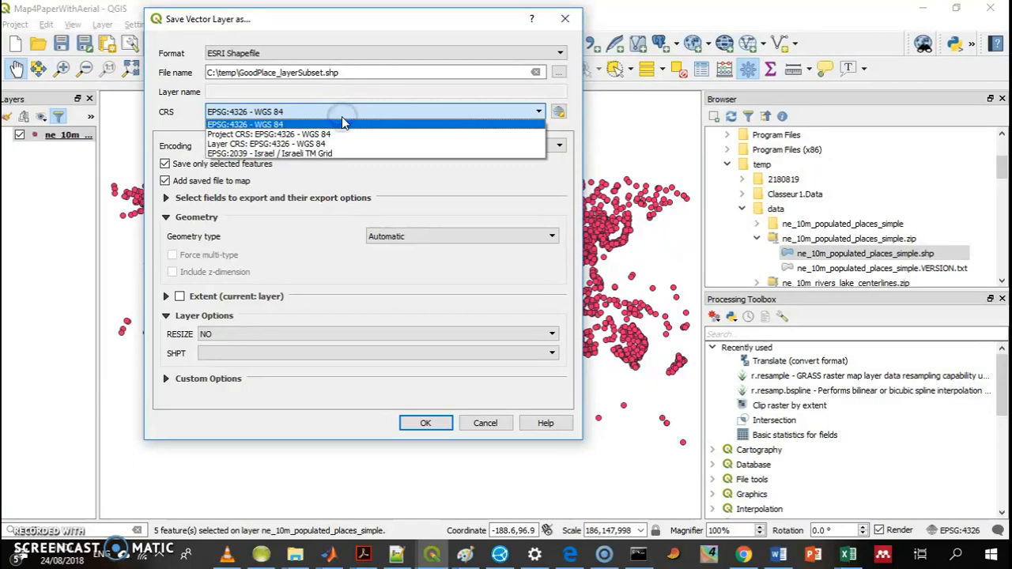
{"action": "mouse_move", "coordinate": [344, 134]}
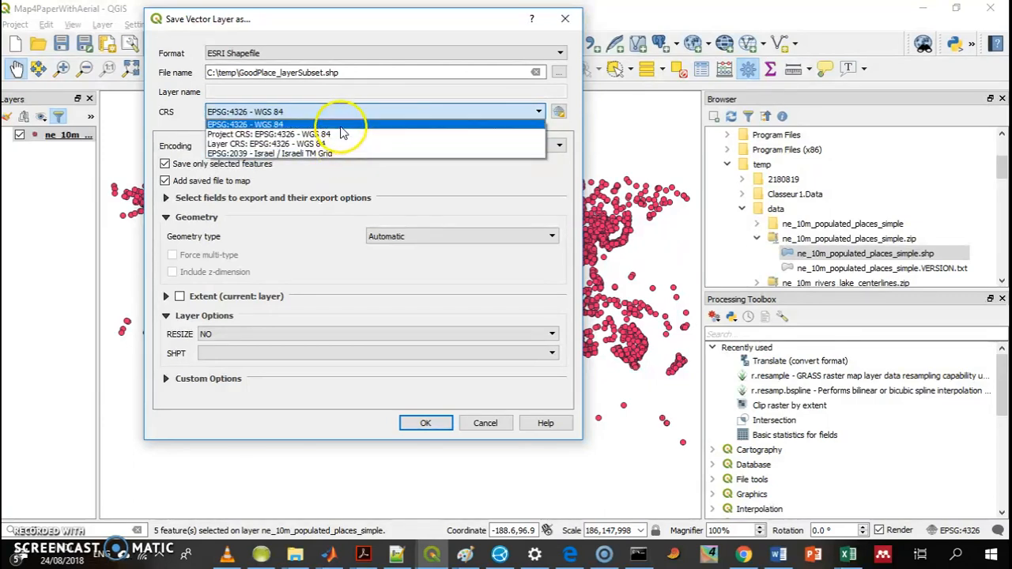
{"action": "left_click", "coordinate": [559, 111]}
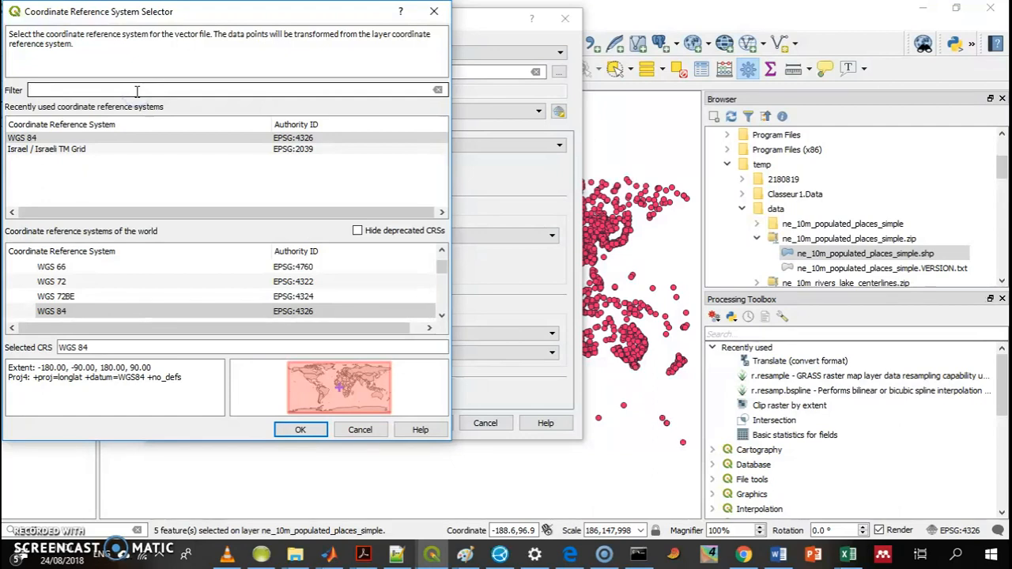
{"action": "type", "text": "reunion"}
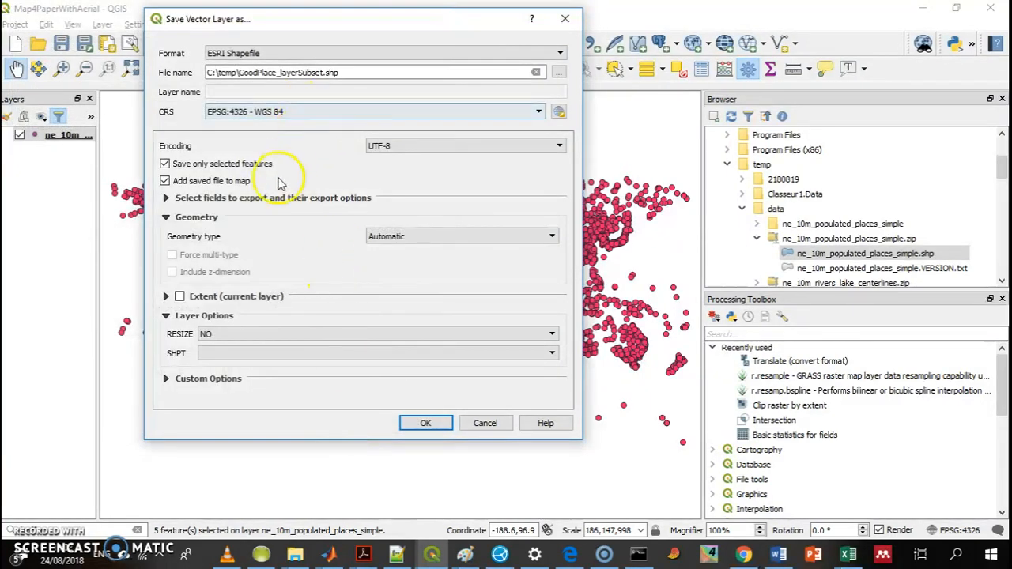
{"action": "mouse_move", "coordinate": [167, 378]}
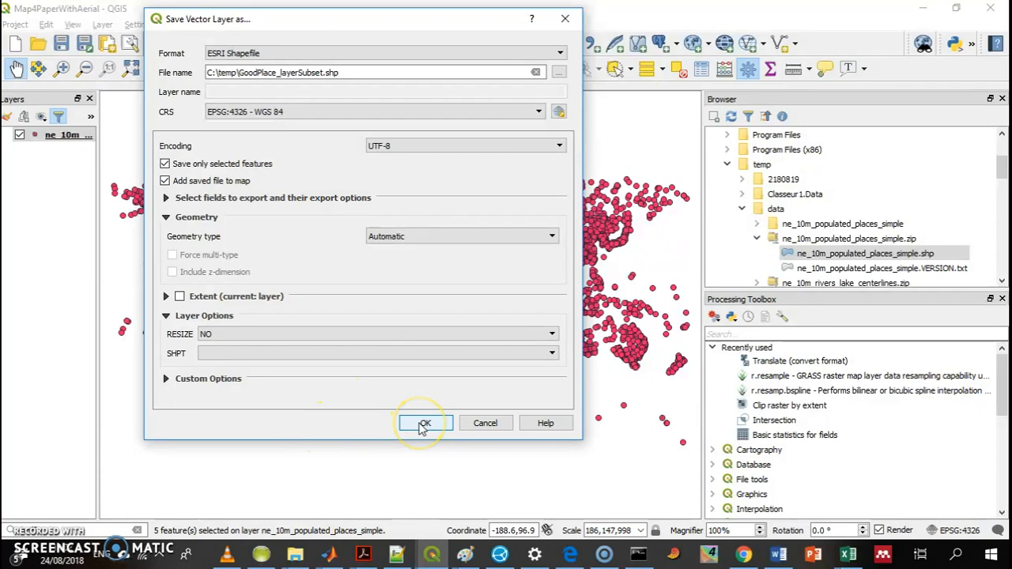
Step: Export the five selected places and select the new GoodPlace_layerSubset layer
{"action": "left_click", "coordinate": [425, 423]}
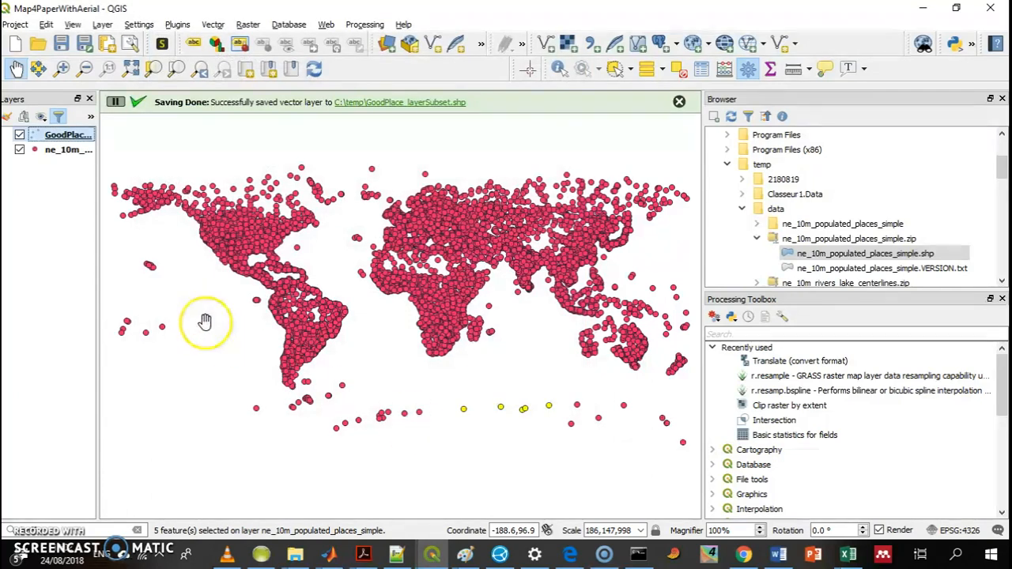
{"action": "left_click", "coordinate": [67, 135]}
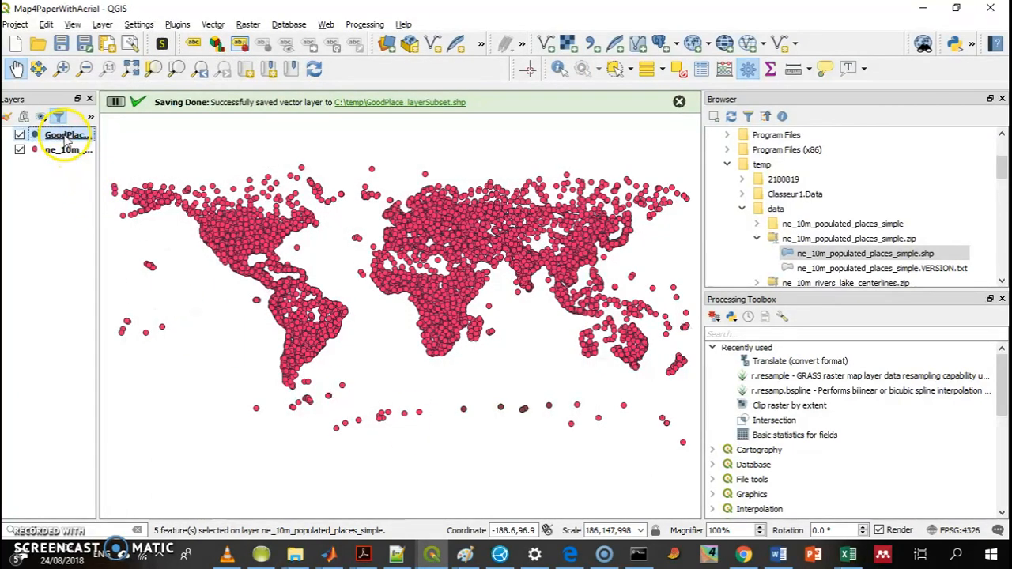